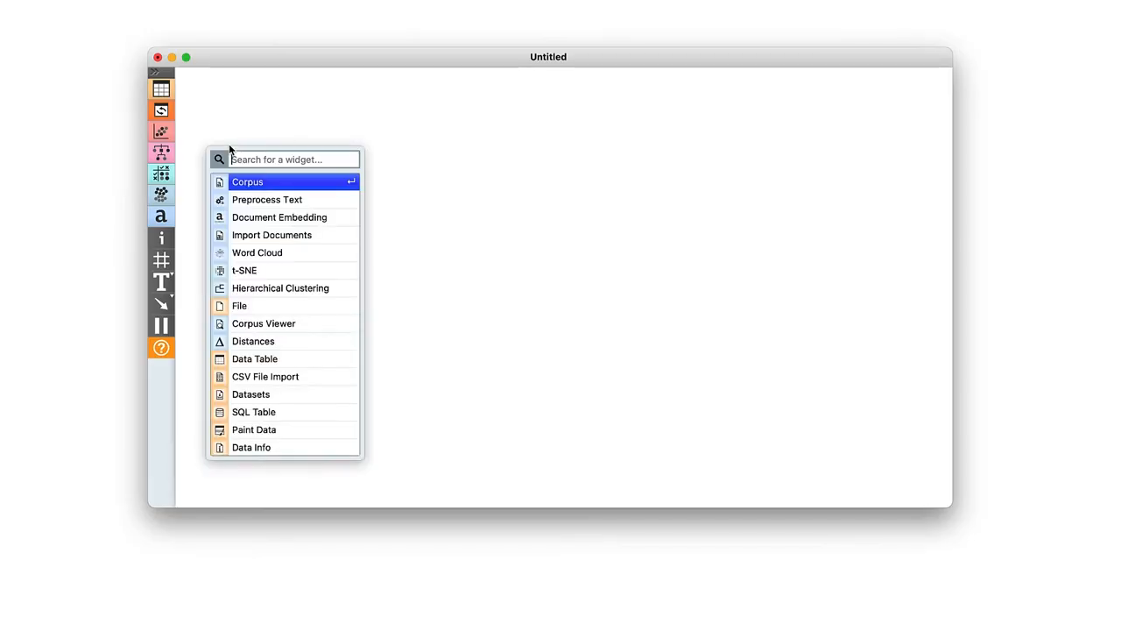
# Add Import Documents loading the 1093 proposals-to-government documents from the web URL.
pyautogui.write('impo')
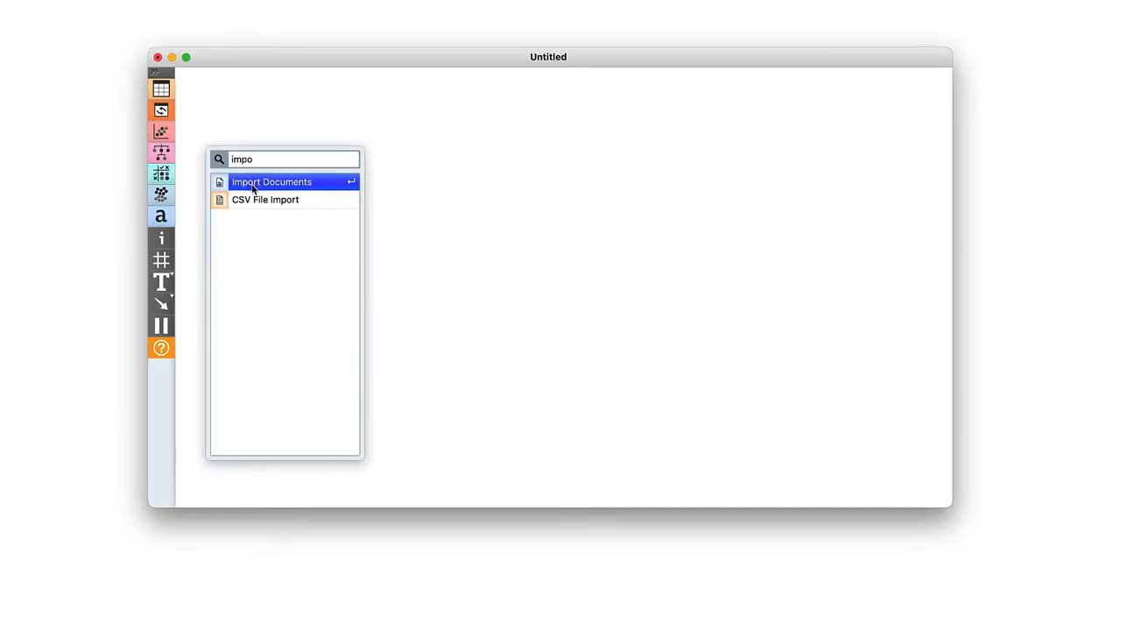
pyautogui.click(272, 180)
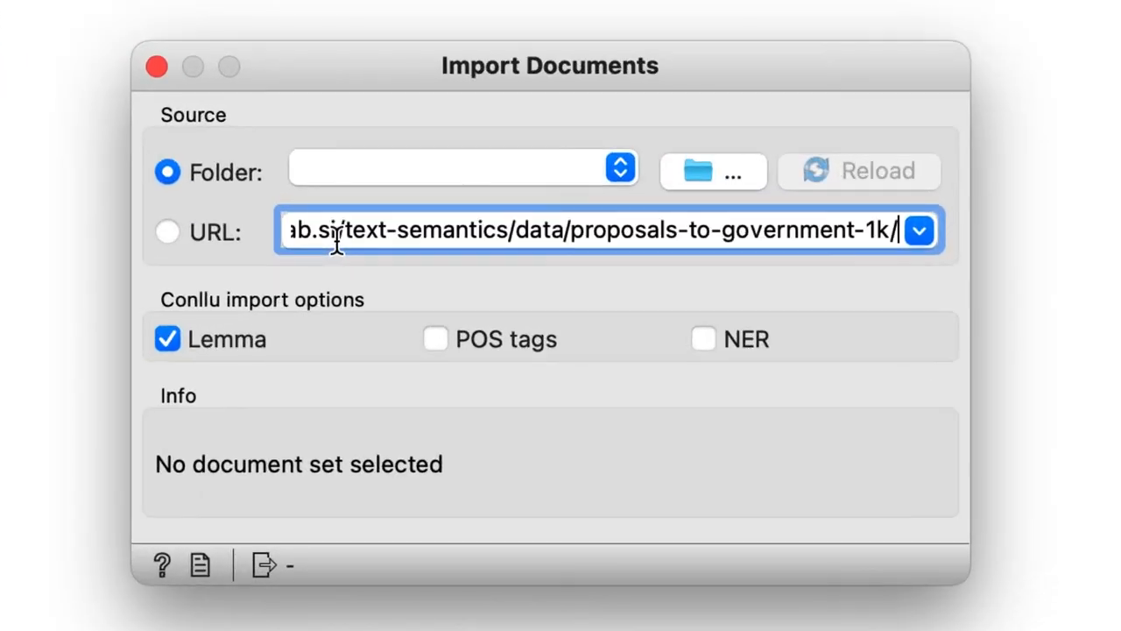
pyautogui.click(168, 232)
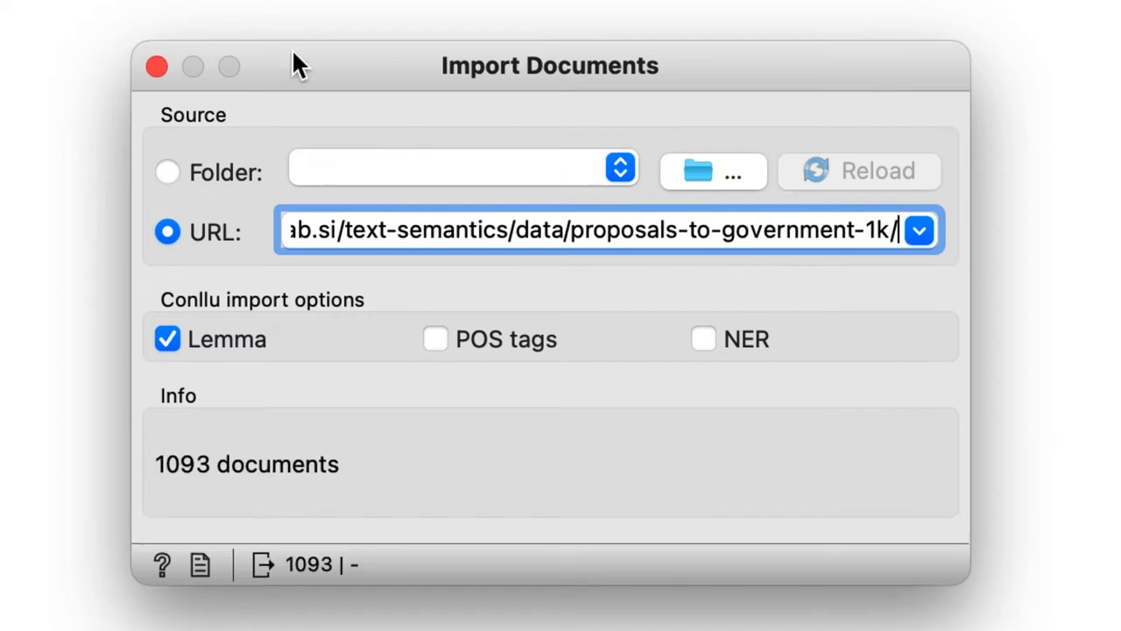
pyautogui.click(156, 66)
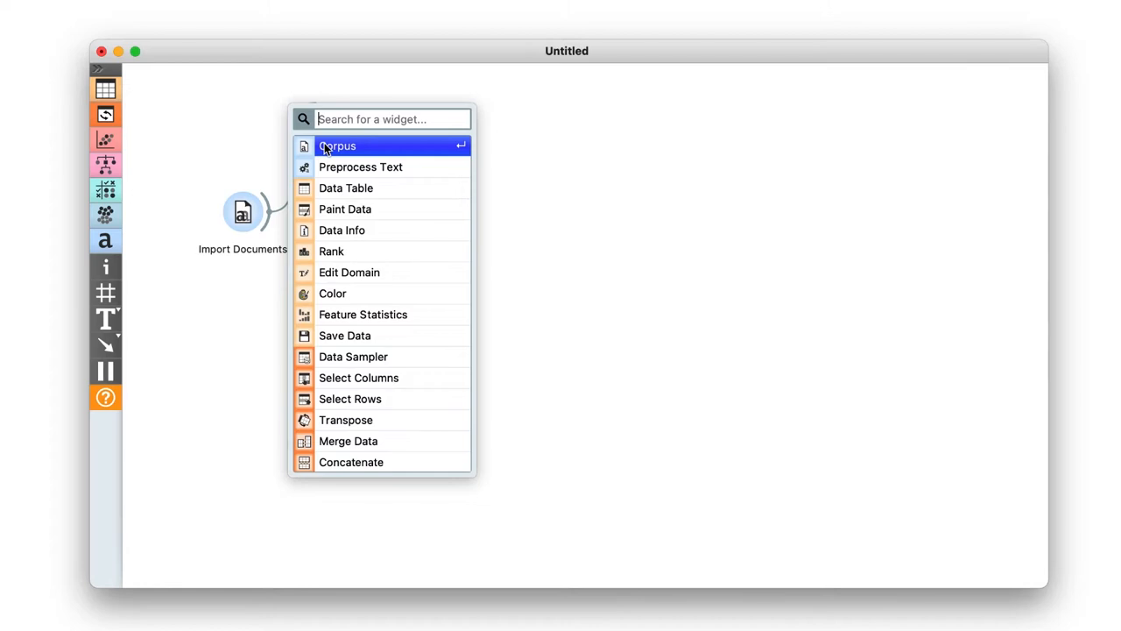
# Attach a Corpus widget to the import and use 'title' as the title variable.
pyautogui.click(336, 145)
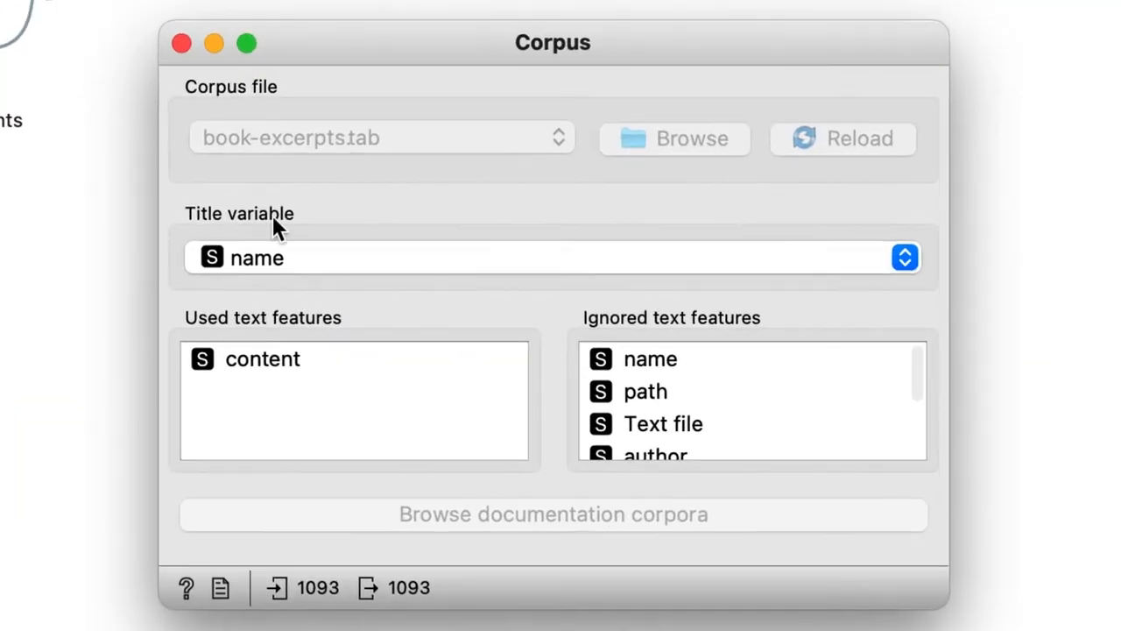
pyautogui.click(904, 255)
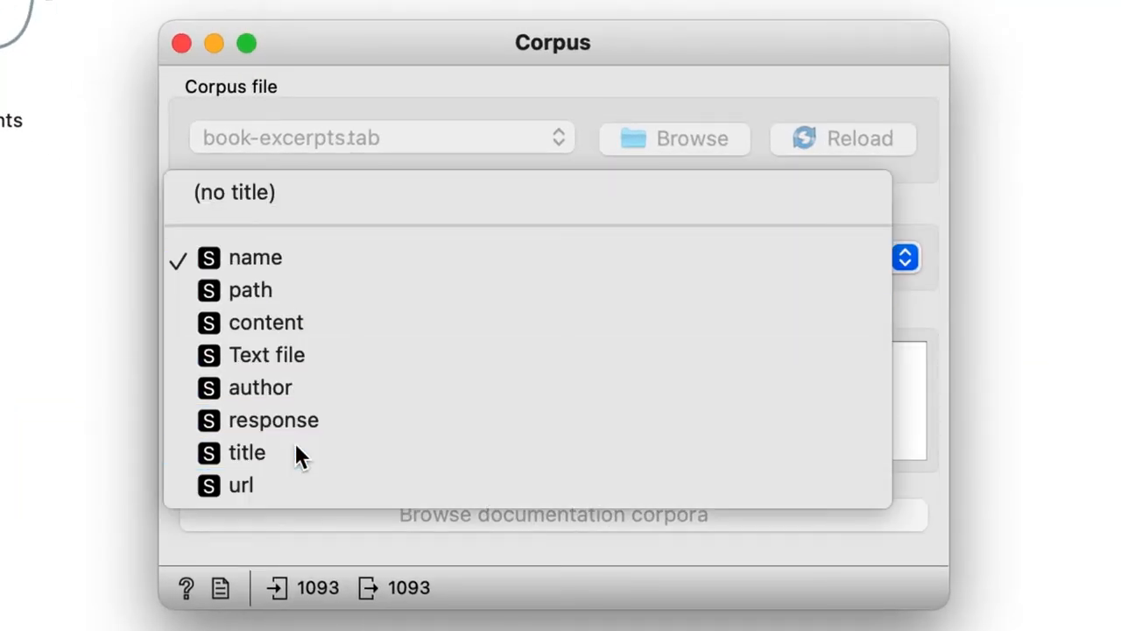
pyautogui.click(246, 452)
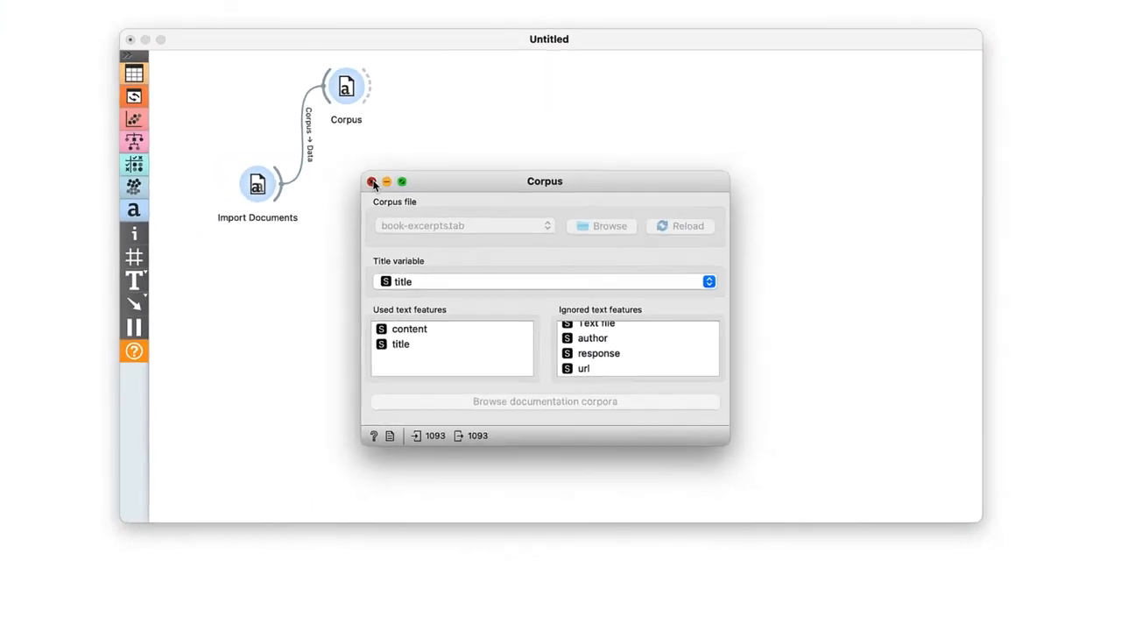
pyautogui.click(373, 180)
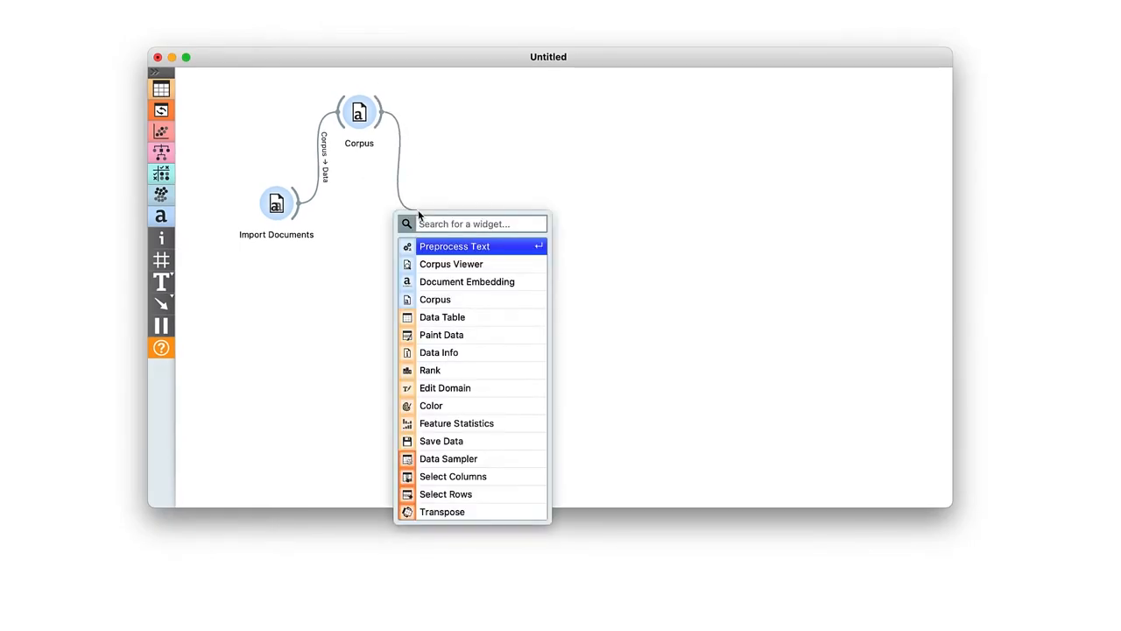
# Attach Preprocess Text to the corpus with Normalization using the Lemmagen lemmatizer.
pyautogui.click(454, 245)
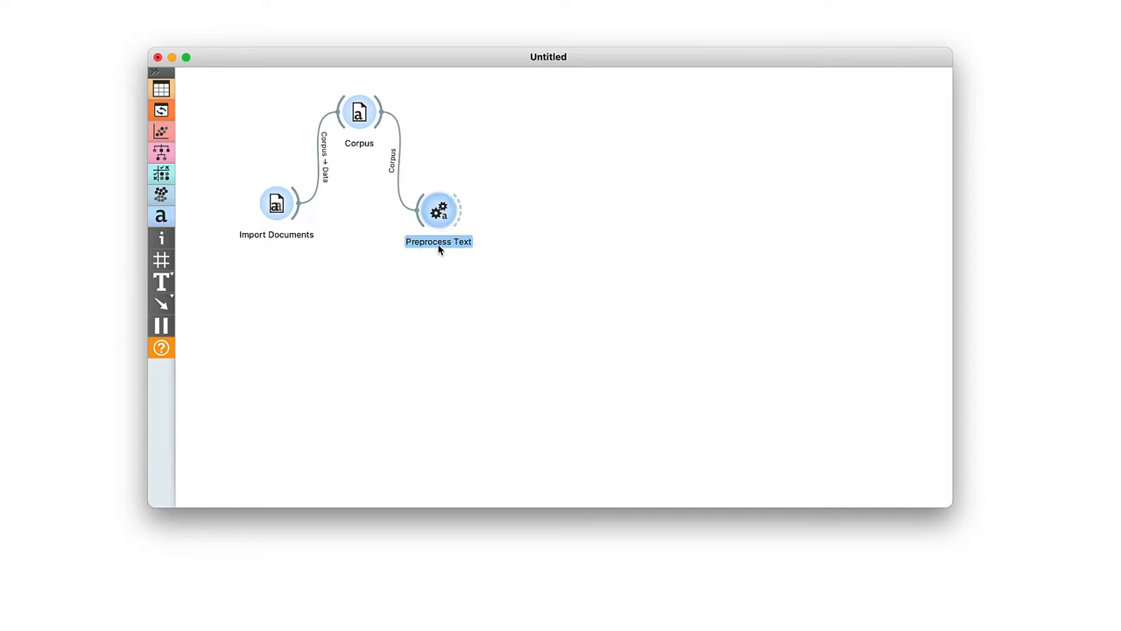
pyautogui.doubleClick(438, 210)
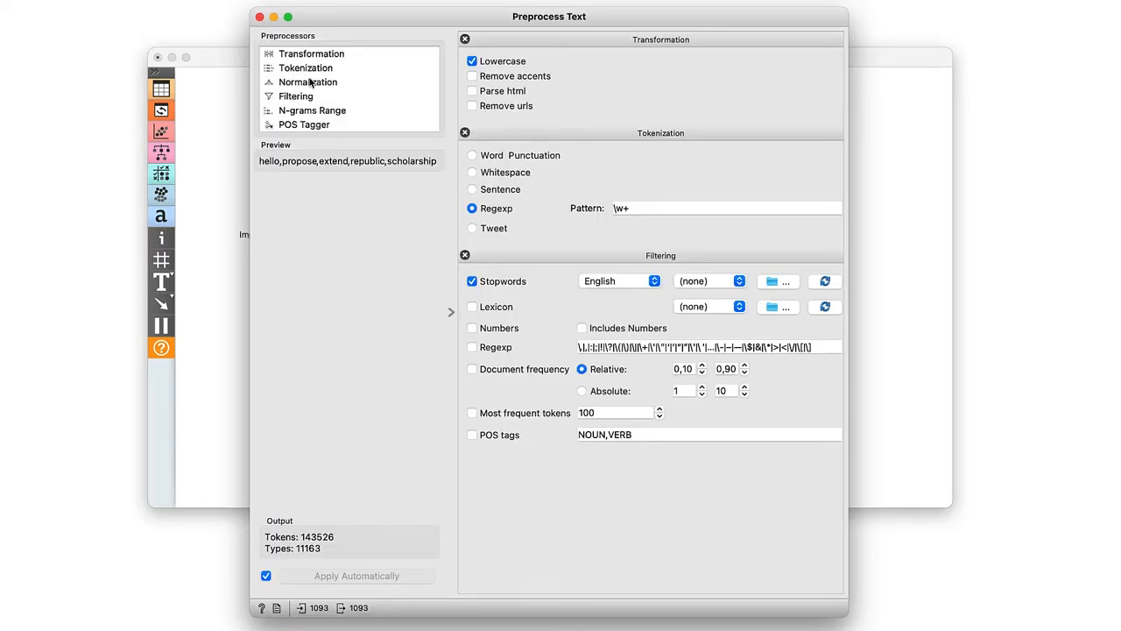
pyautogui.click(308, 82)
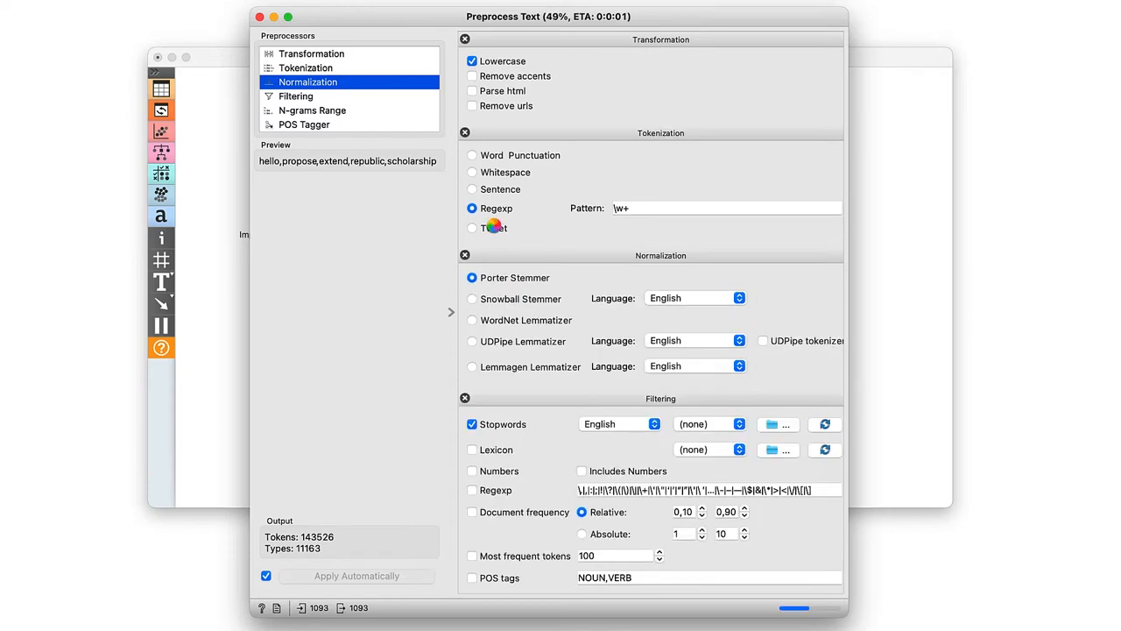
pyautogui.click(473, 367)
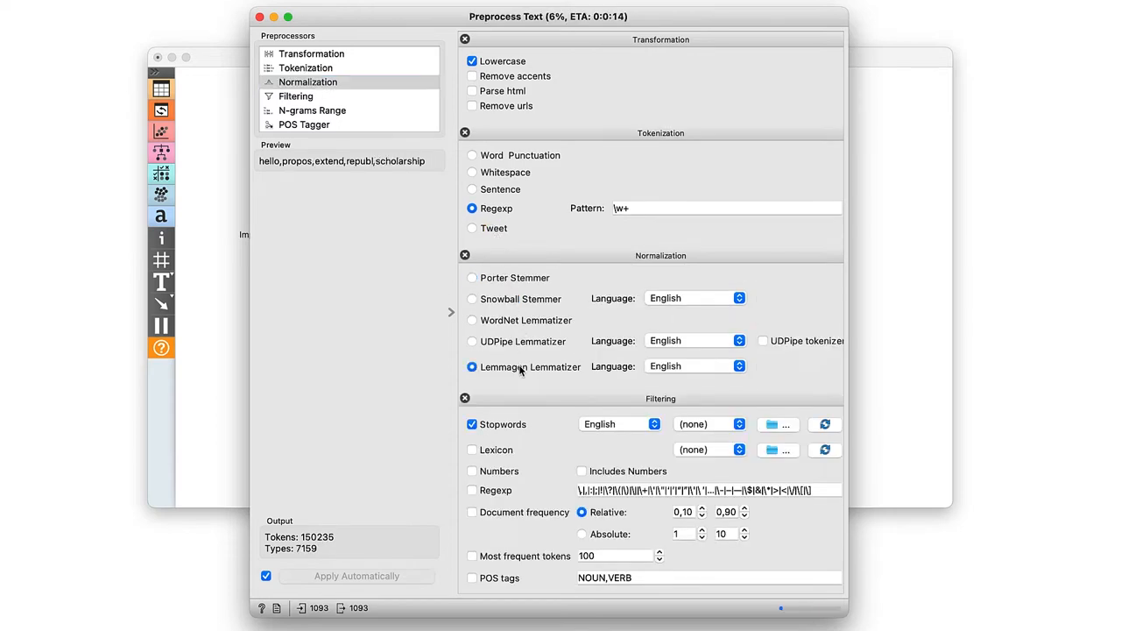
pyautogui.click(471, 469)
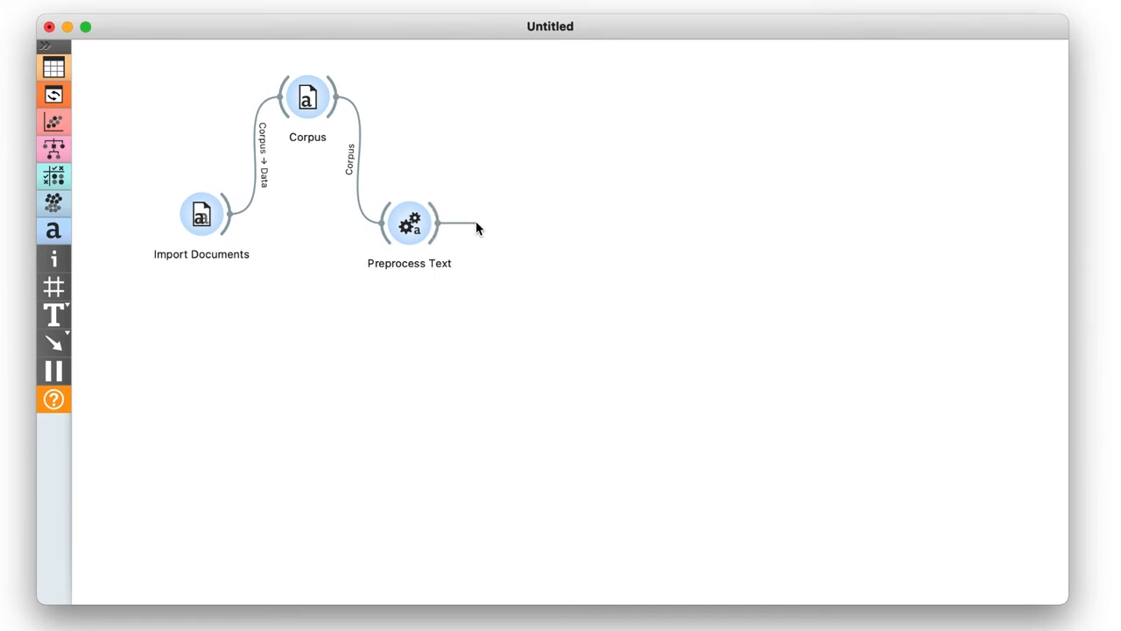
# Attach Document Embedding after preprocessing, confirming English language and Mean aggregator.
pyautogui.write('doc')
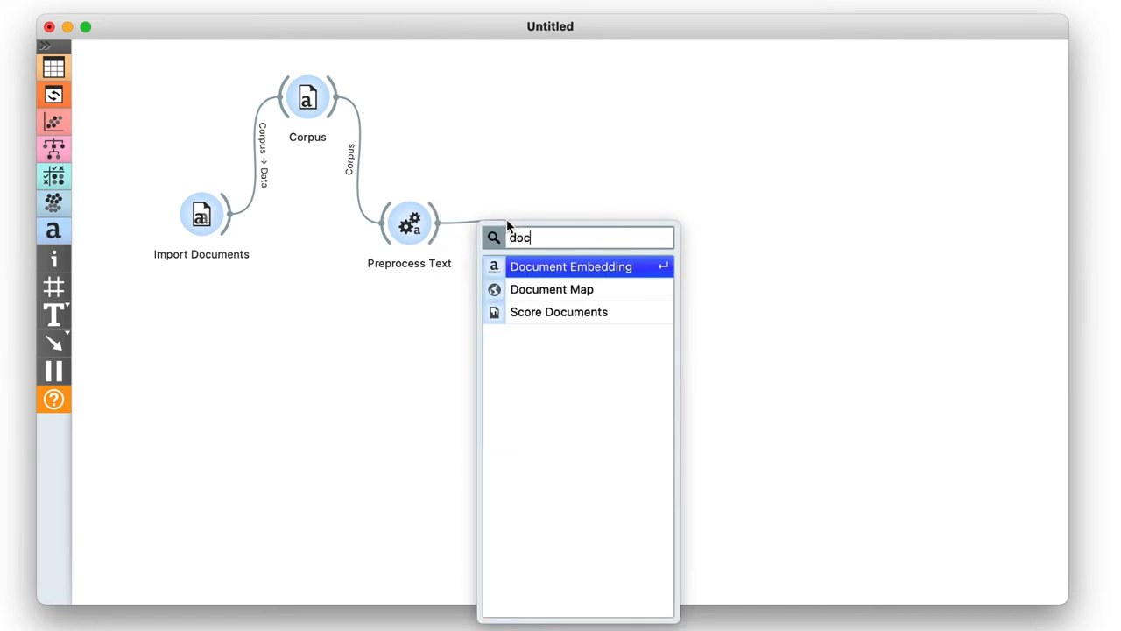
pyautogui.click(572, 266)
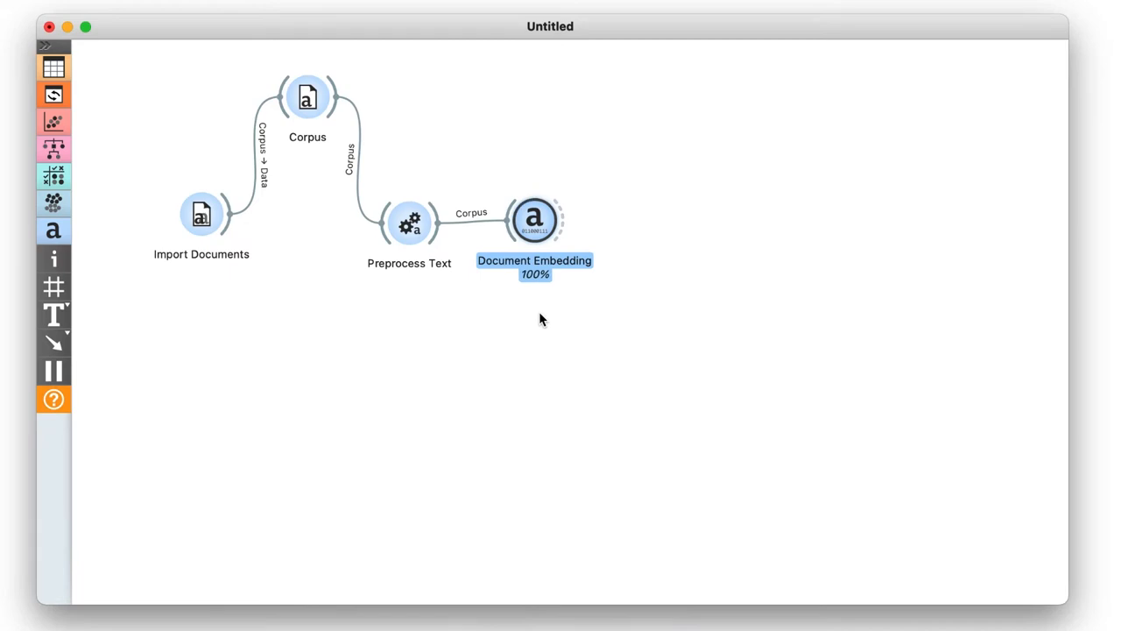
pyautogui.doubleClick(534, 219)
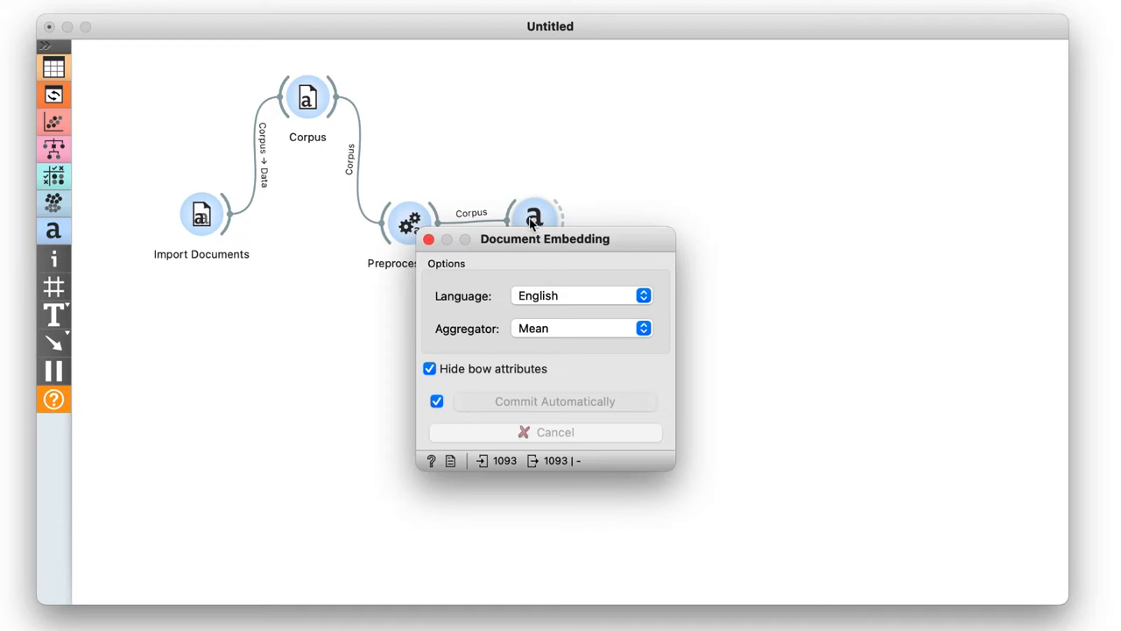
pyautogui.click(428, 239)
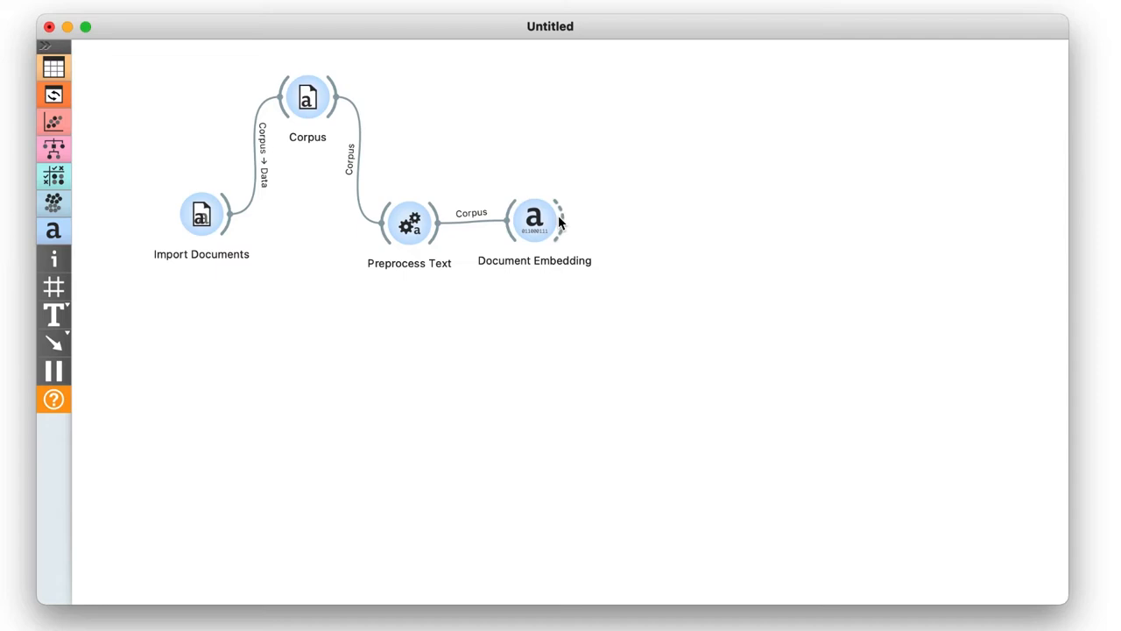
pyautogui.moveTo(561, 219); pyautogui.dragTo(657, 294)
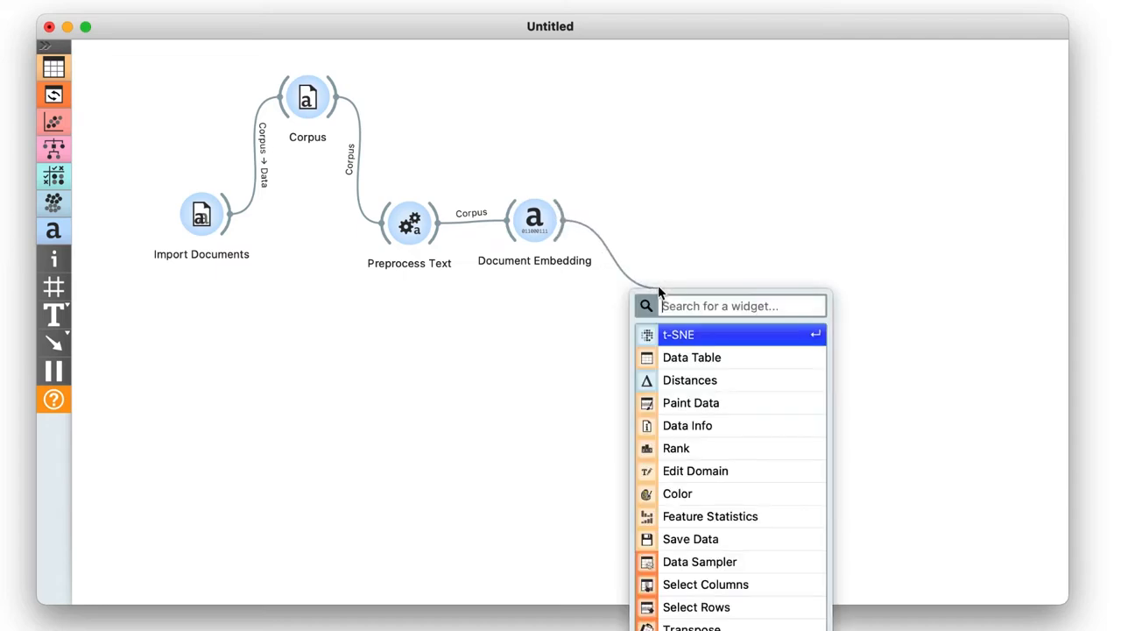
# Inspect the embedded corpus in a Data Table, scrolling through the 300 embedding columns and rows.
pyautogui.click(692, 358)
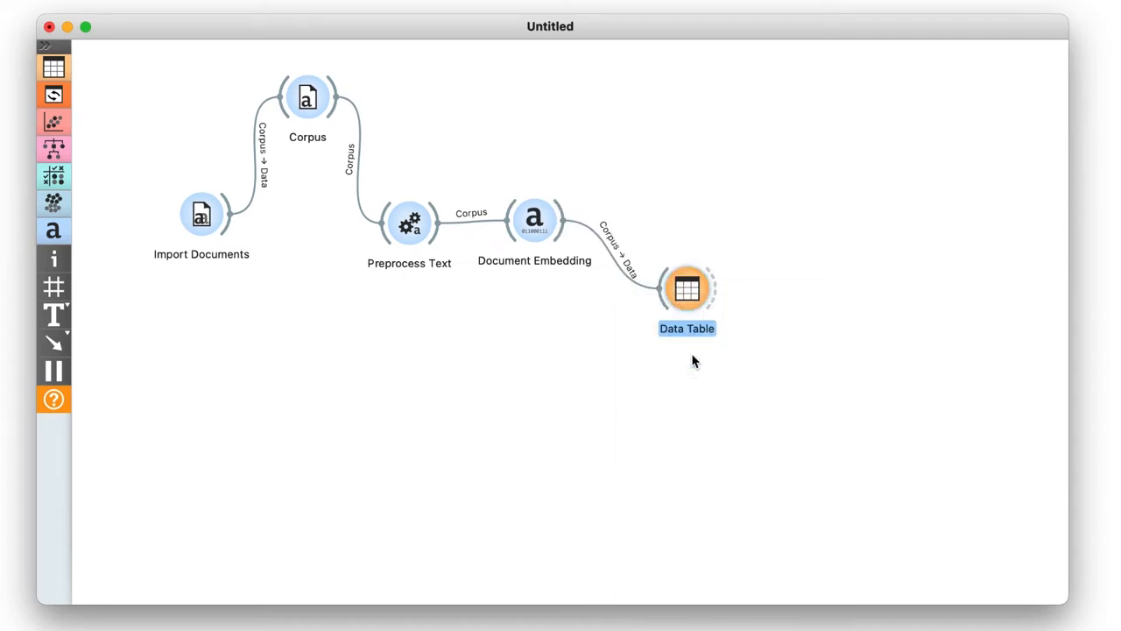
pyautogui.doubleClick(687, 289)
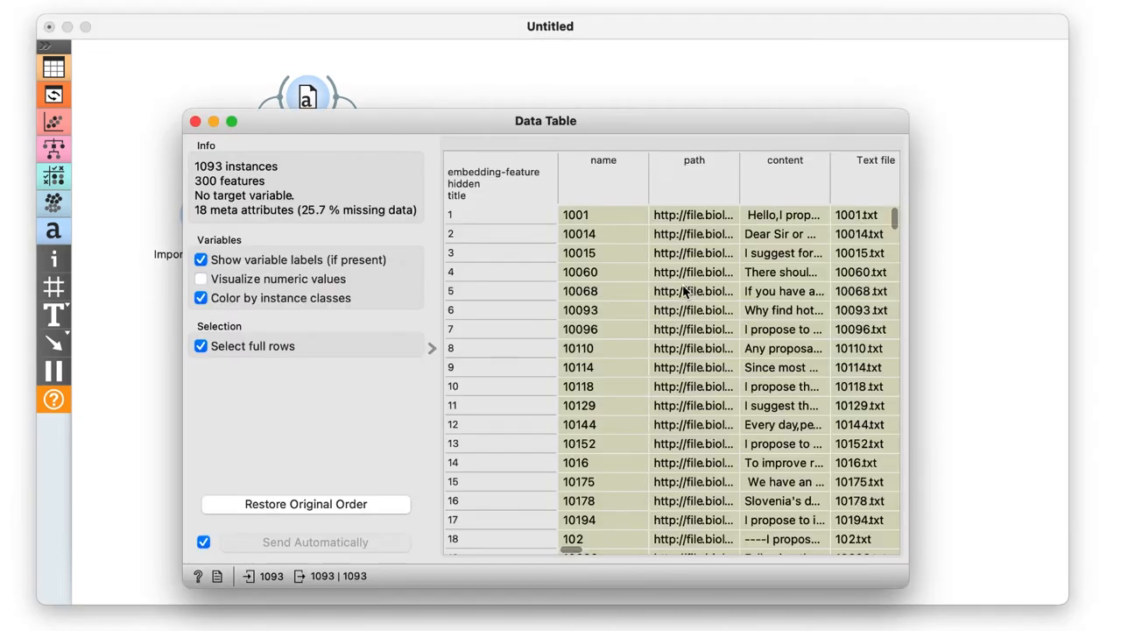
pyautogui.hscroll(3)
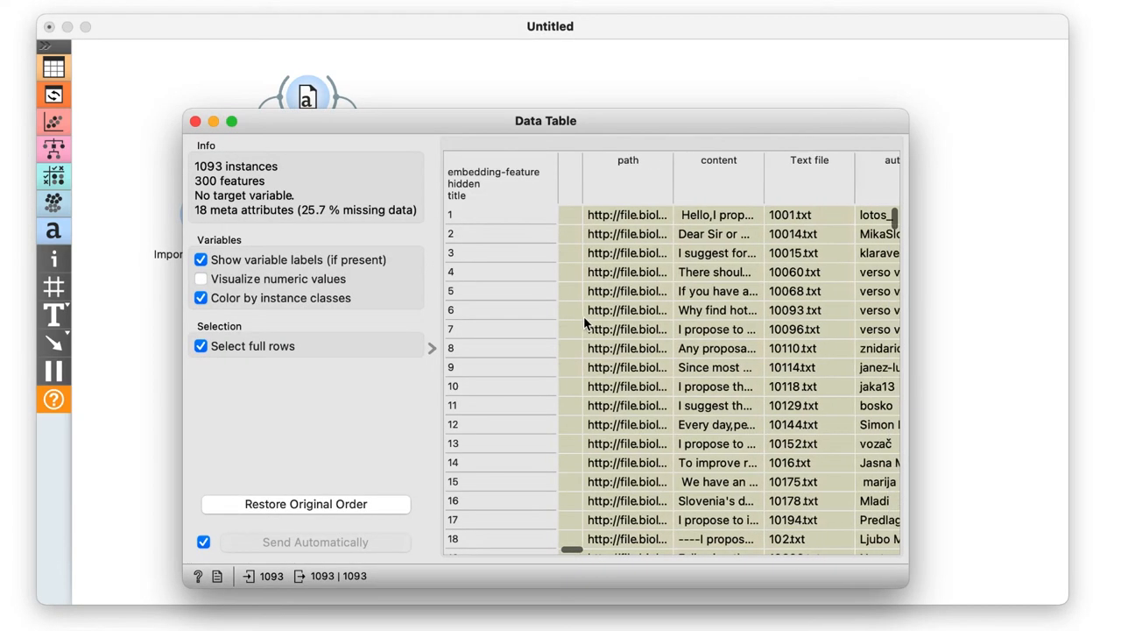
pyautogui.hscroll(3)
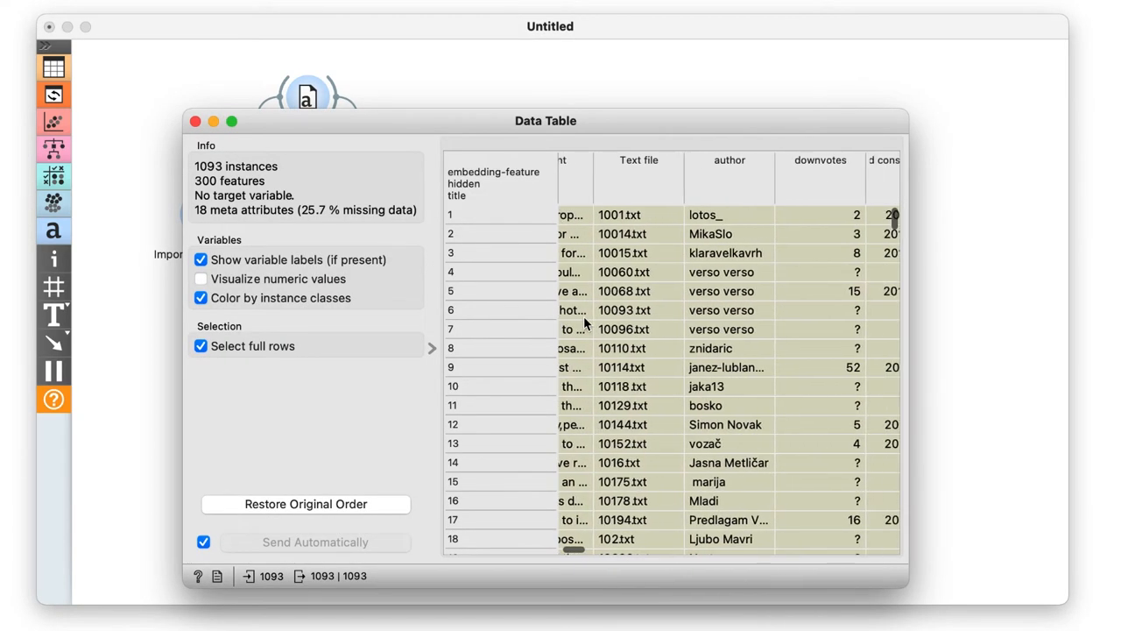
pyautogui.hscroll(3)
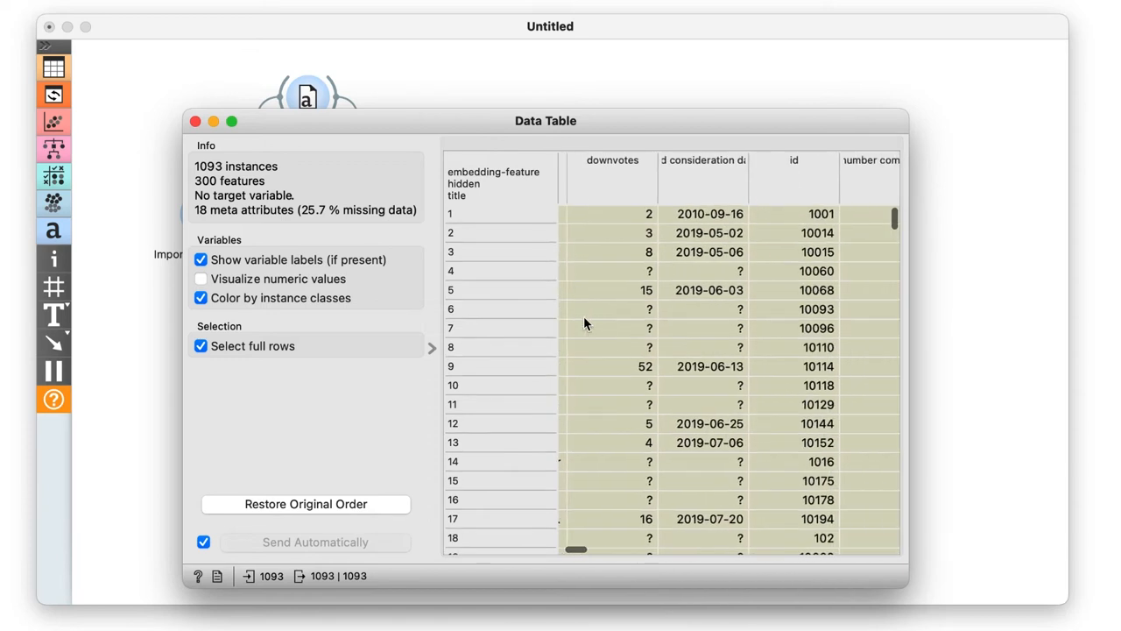
pyautogui.hscroll(3)
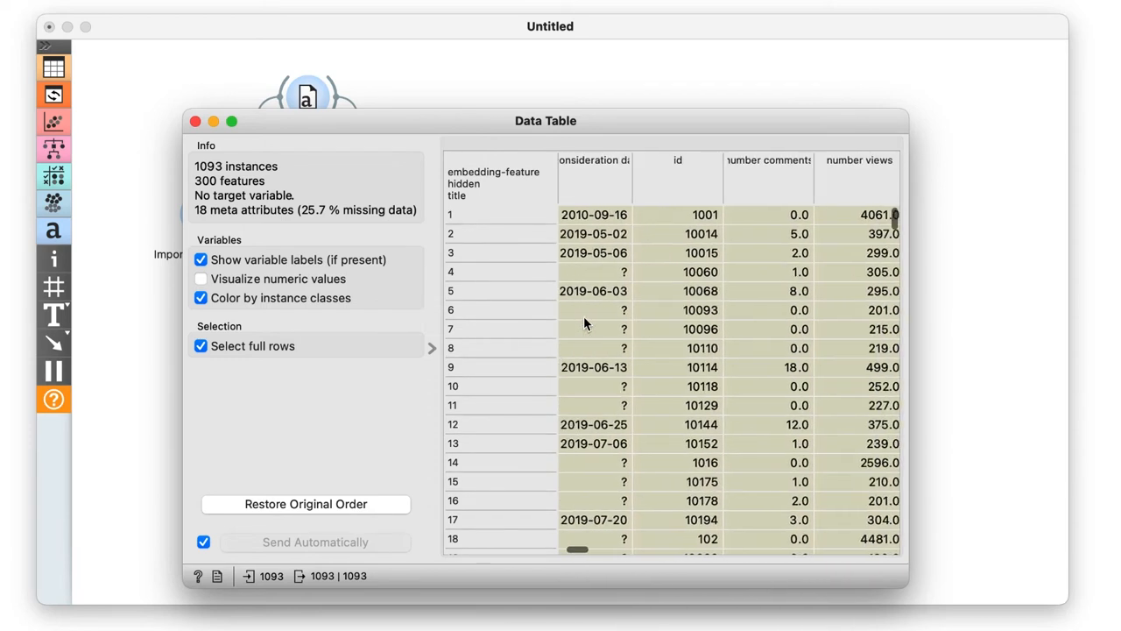
pyautogui.hscroll(3)
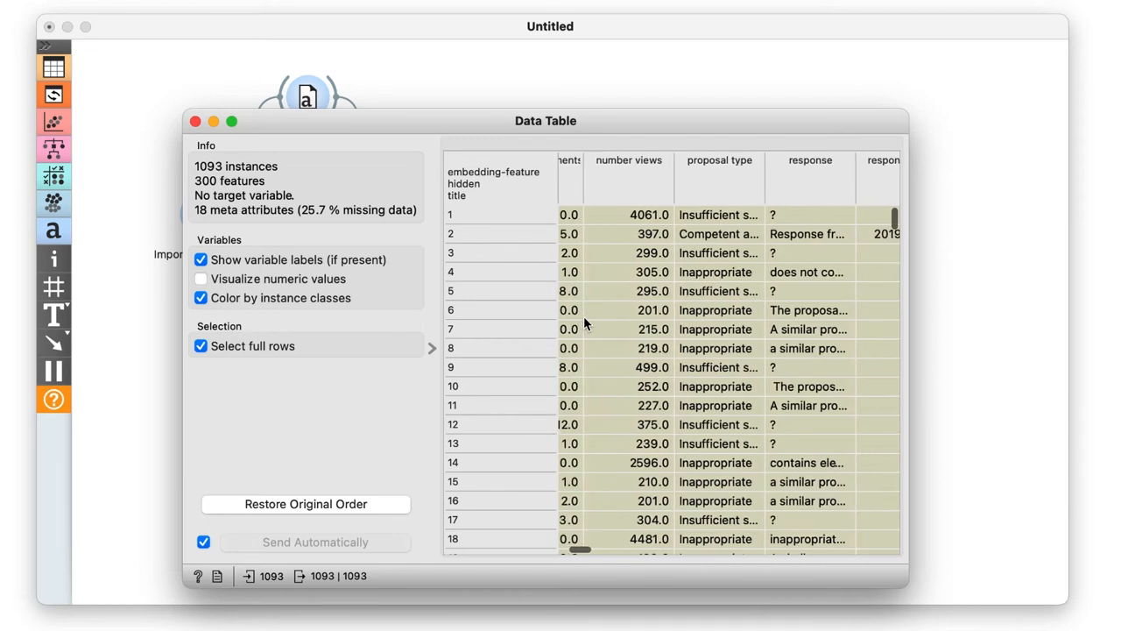
pyautogui.hscroll(3)
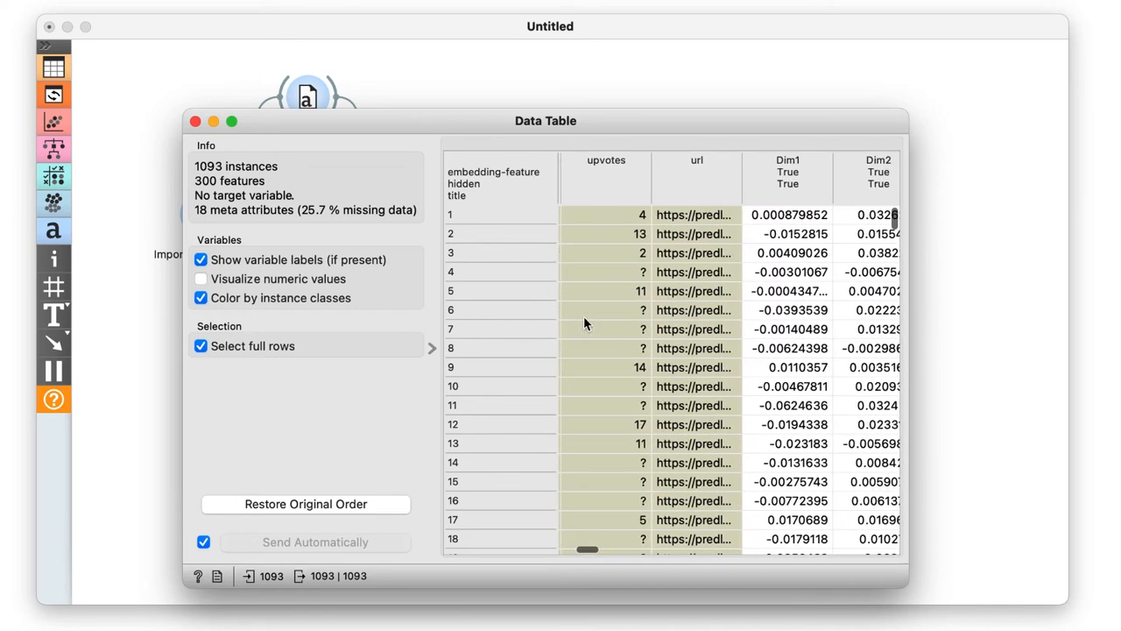
pyautogui.hscroll(3)
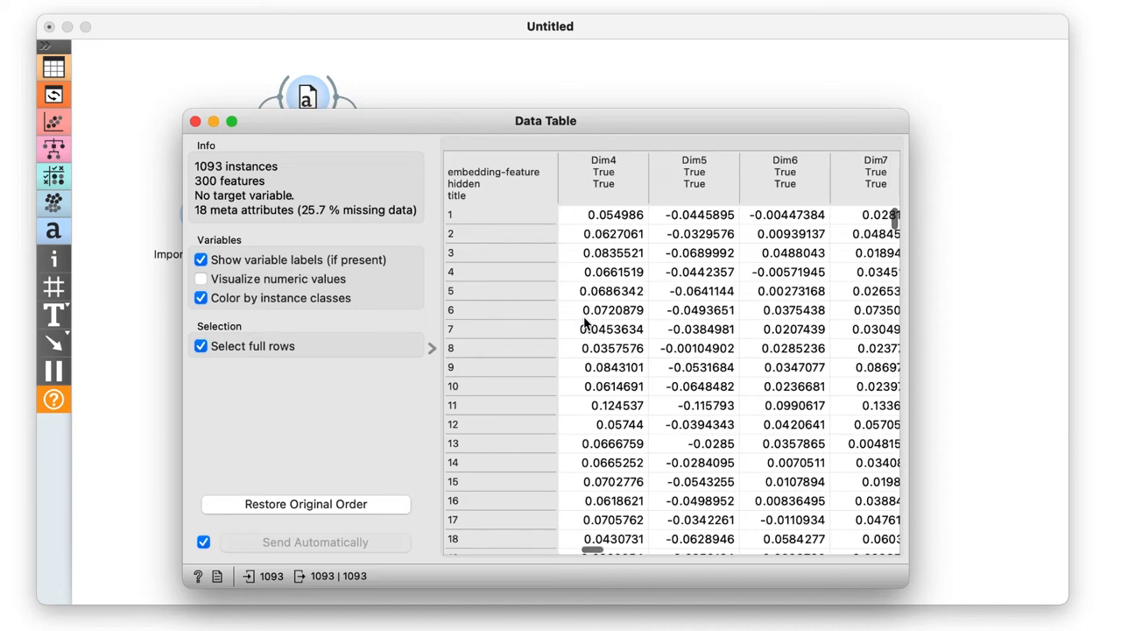
pyautogui.hscroll(3)
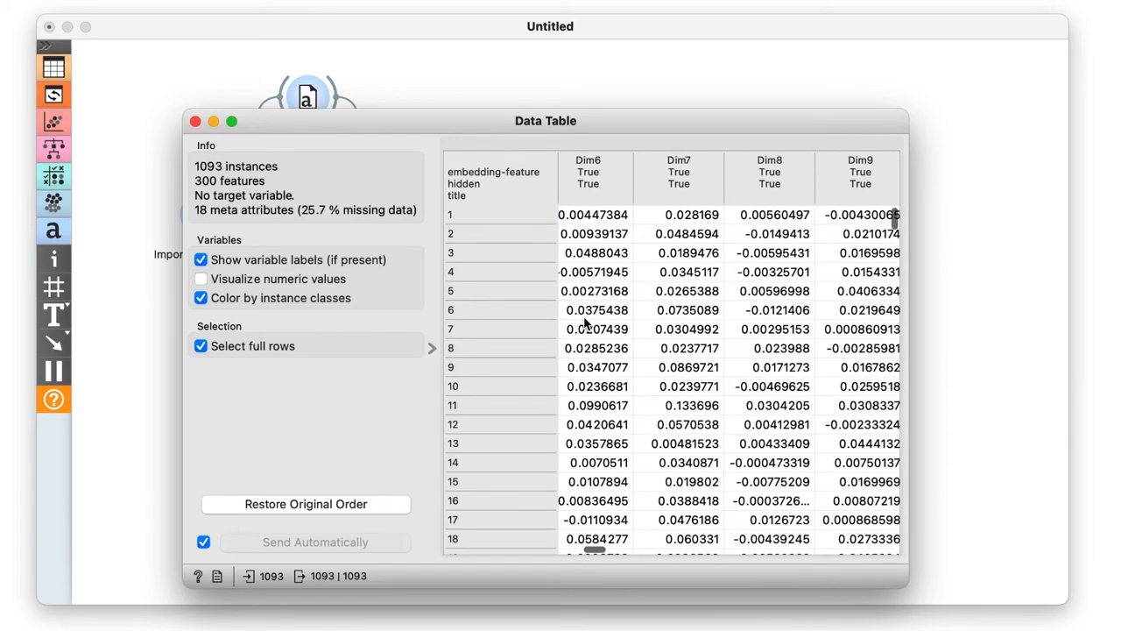
pyautogui.scroll(-3)
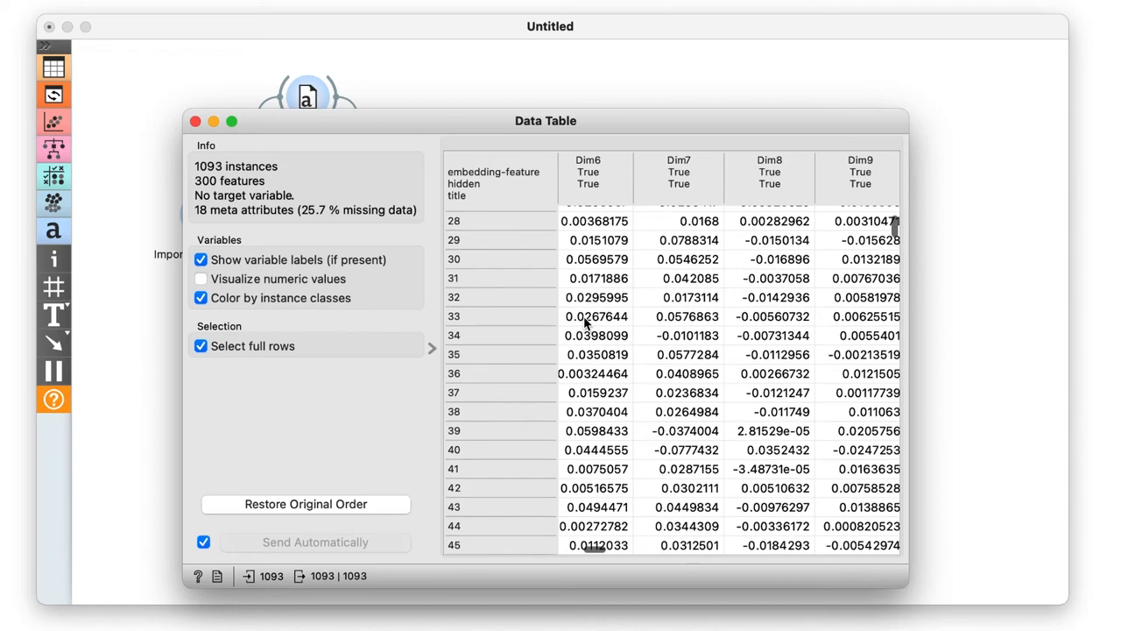
pyautogui.scroll(-3)
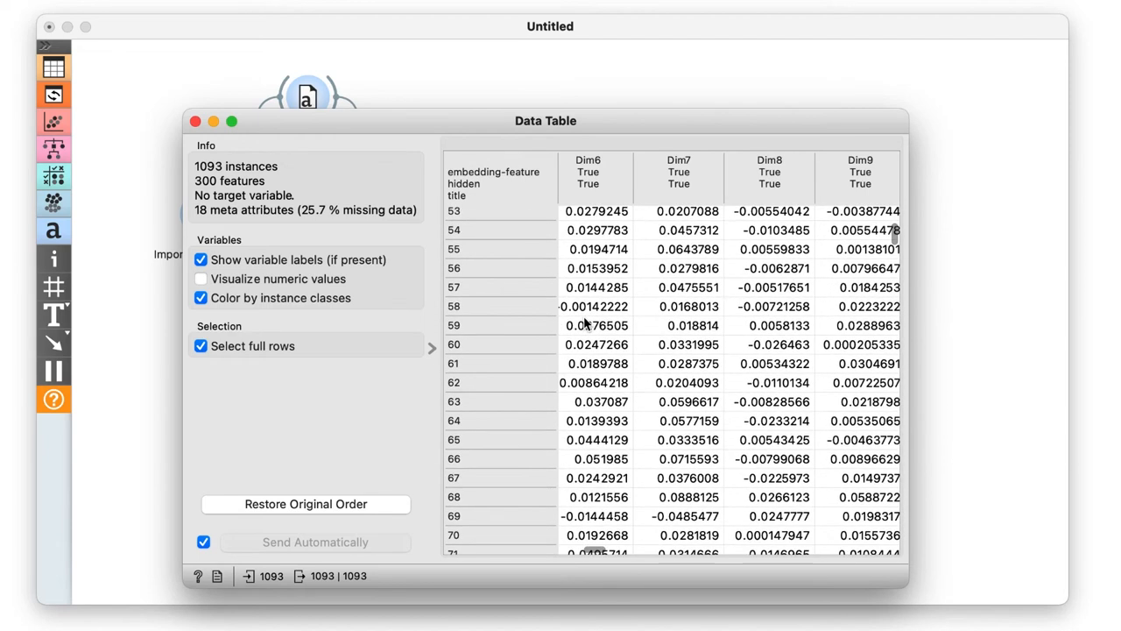
pyautogui.scroll(-3)
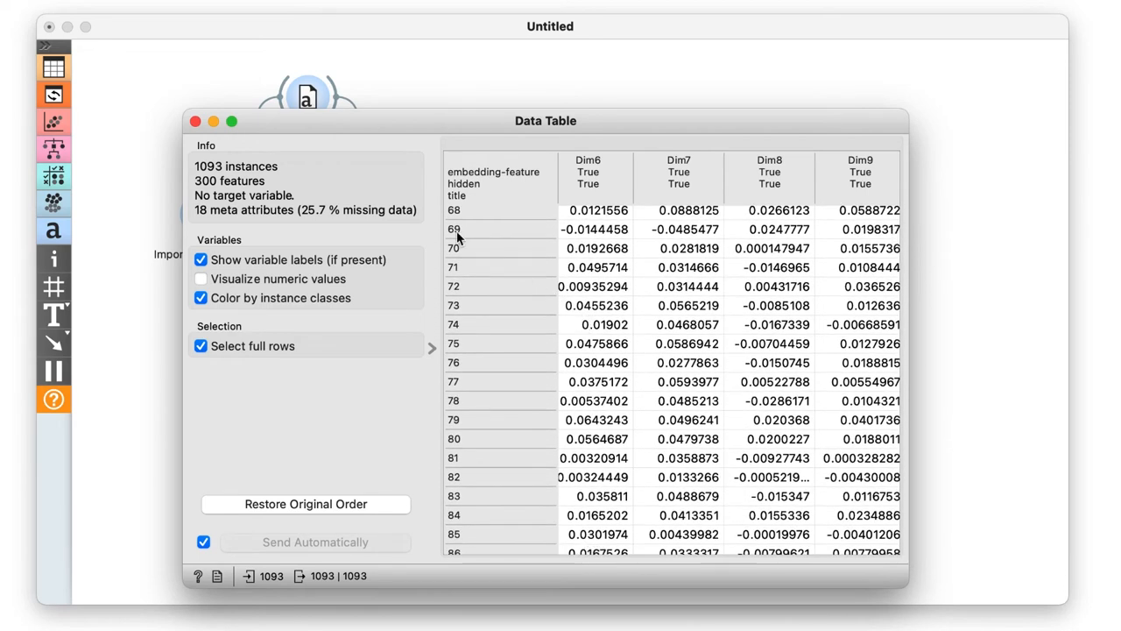
pyautogui.click(195, 121)
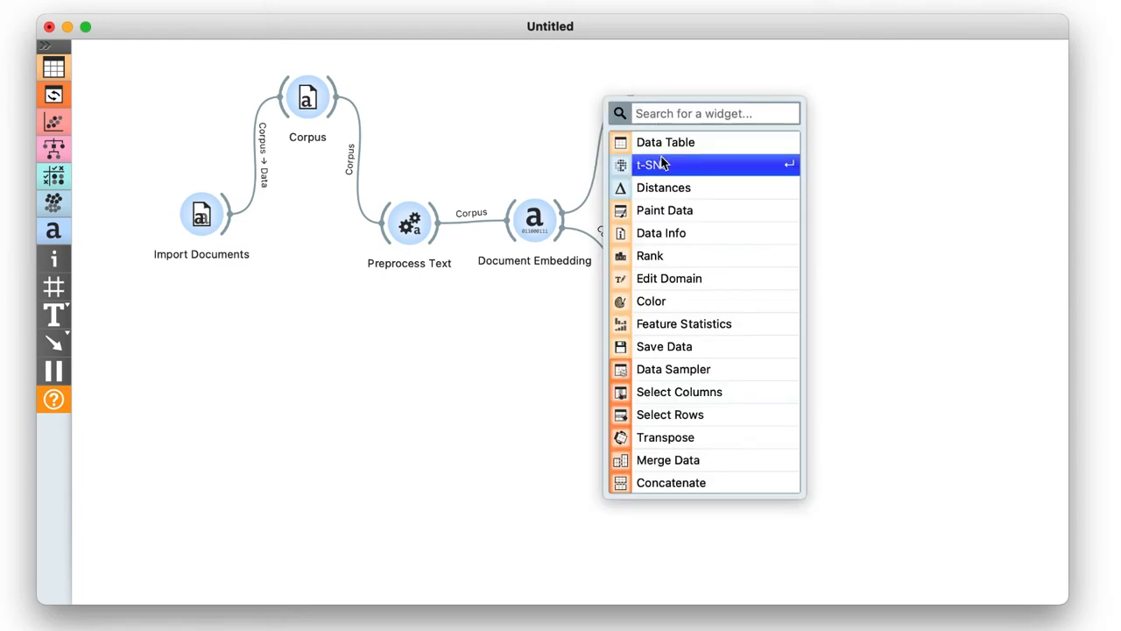
pyautogui.moveTo(710, 165)
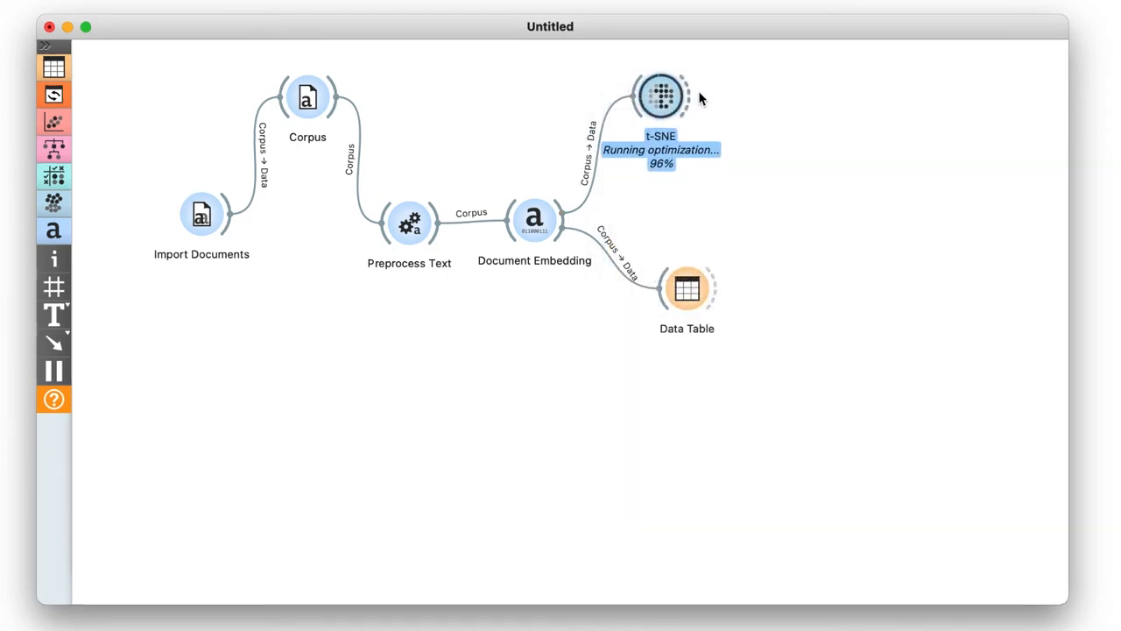
# Rerun the t-SNE map of the embeddings with exaggeration 2 and 32 PCA components.
pyautogui.doubleClick(661, 95)
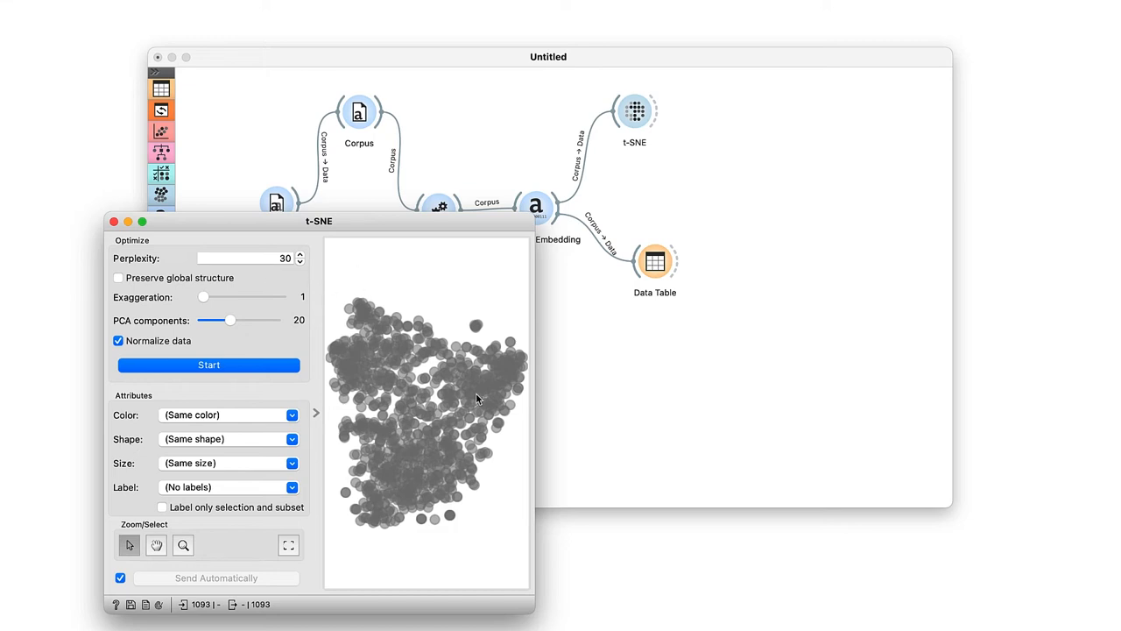
pyautogui.moveTo(529, 412); pyautogui.dragTo(575, 412)
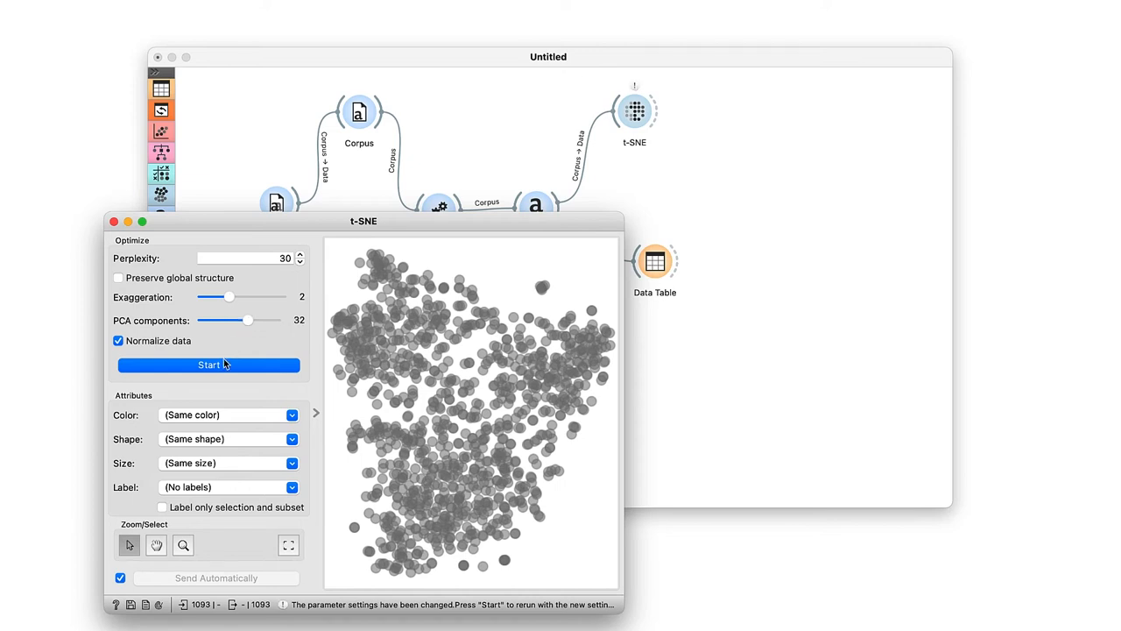
pyautogui.click(208, 364)
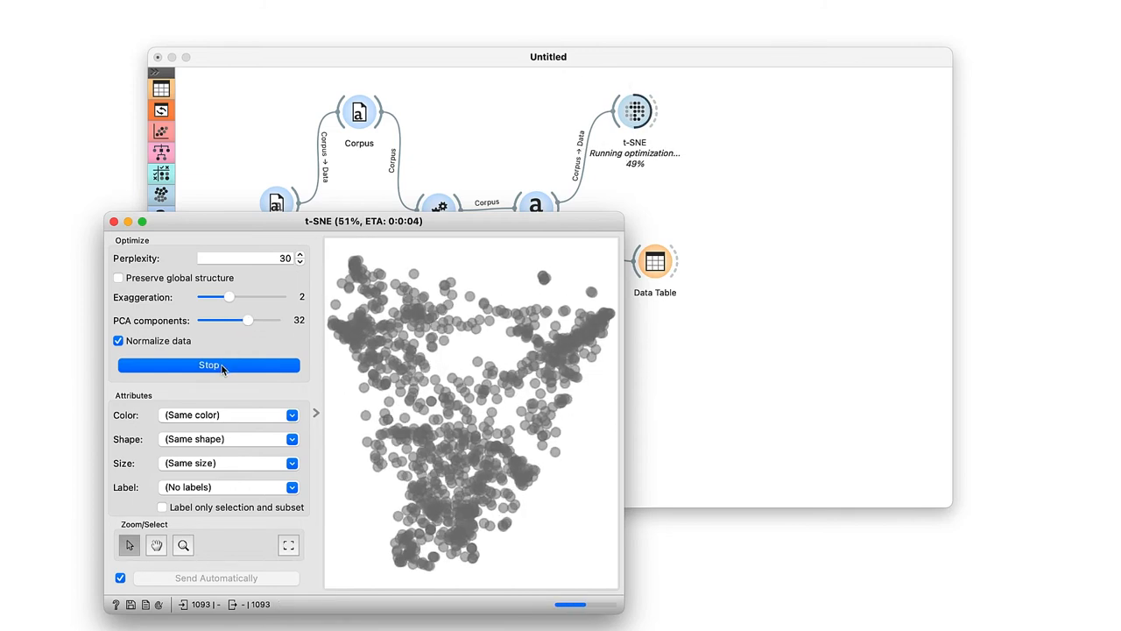
pyautogui.click(211, 366)
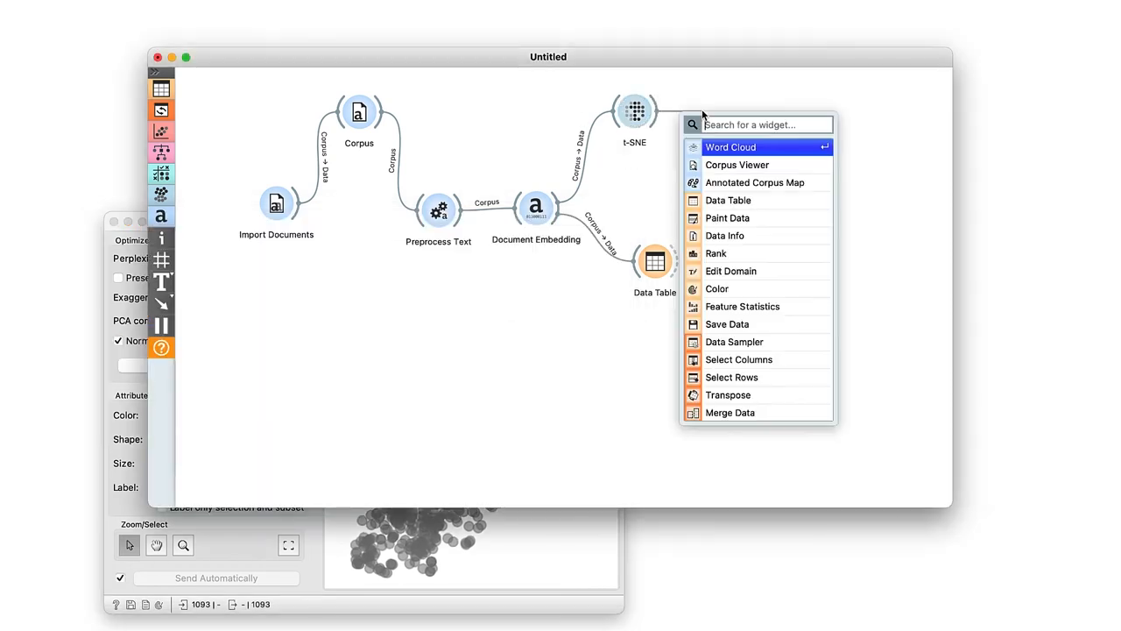
# Feed a Word Cloud from the t-SNE selection and lasso-select document clusters in the map.
pyautogui.click(729, 148)
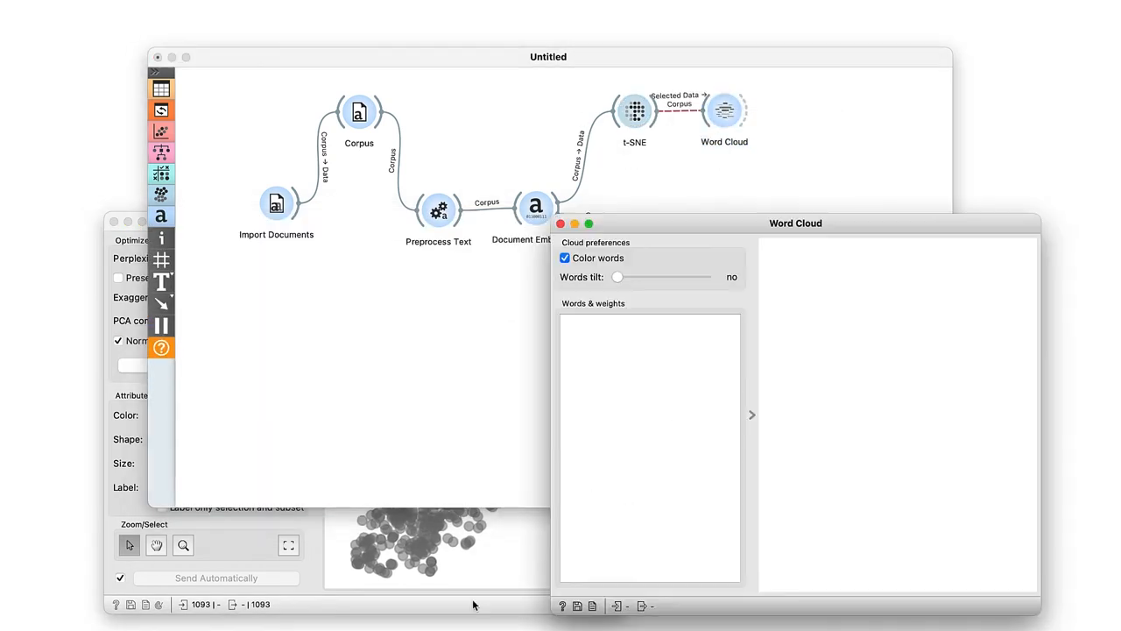
pyautogui.click(346, 221)
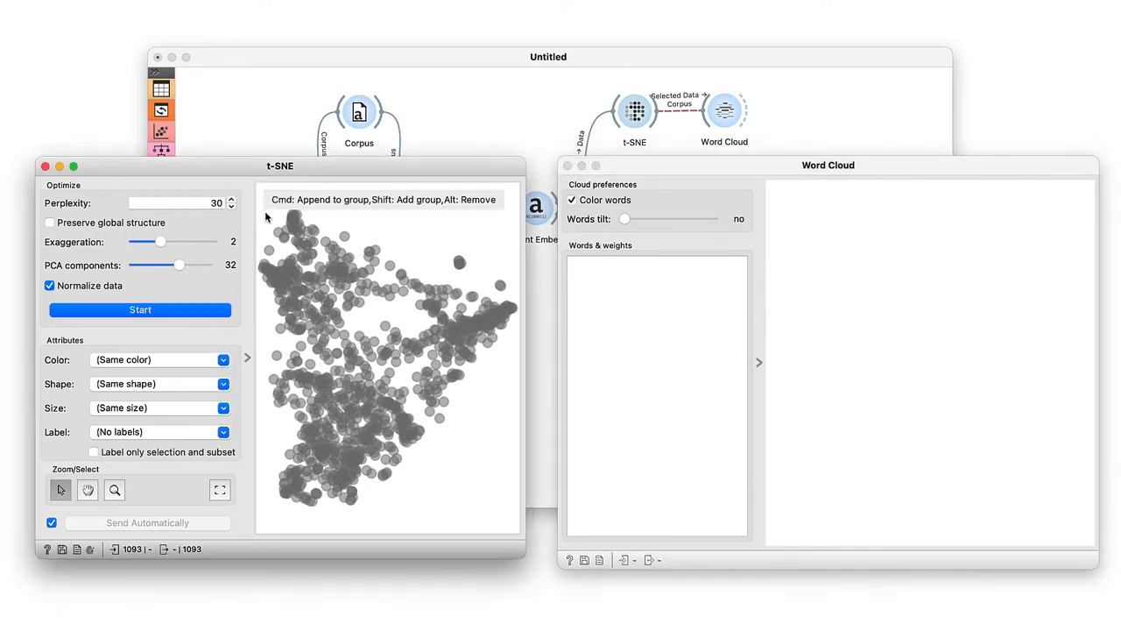
pyautogui.moveTo(281, 224); pyautogui.dragTo(324, 262)
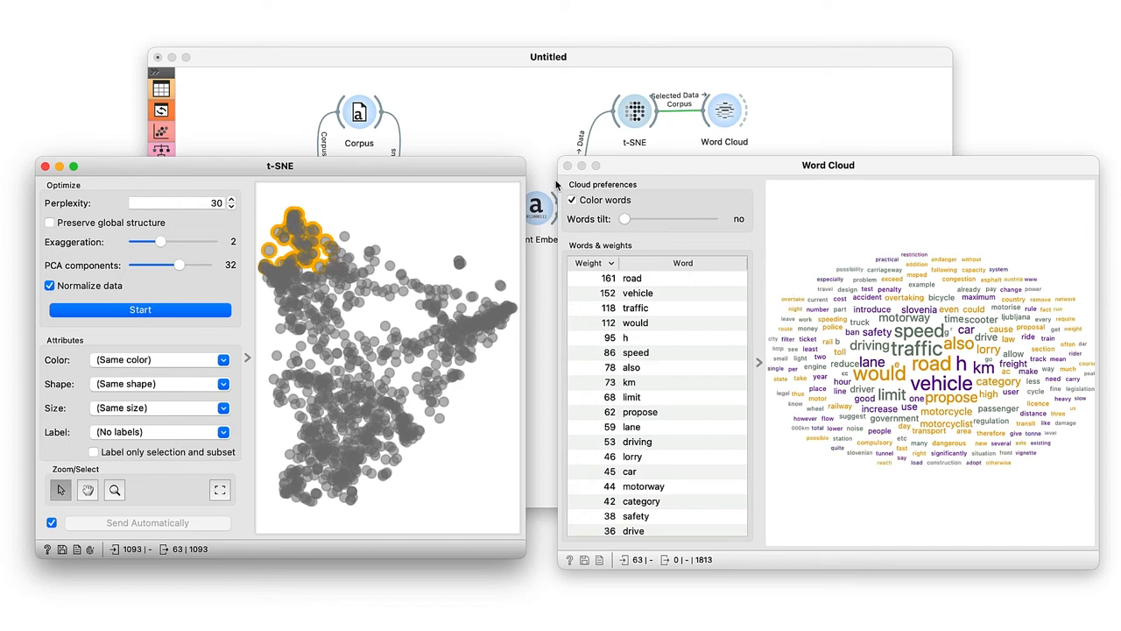
pyautogui.moveTo(470, 263); pyautogui.dragTo(504, 351)
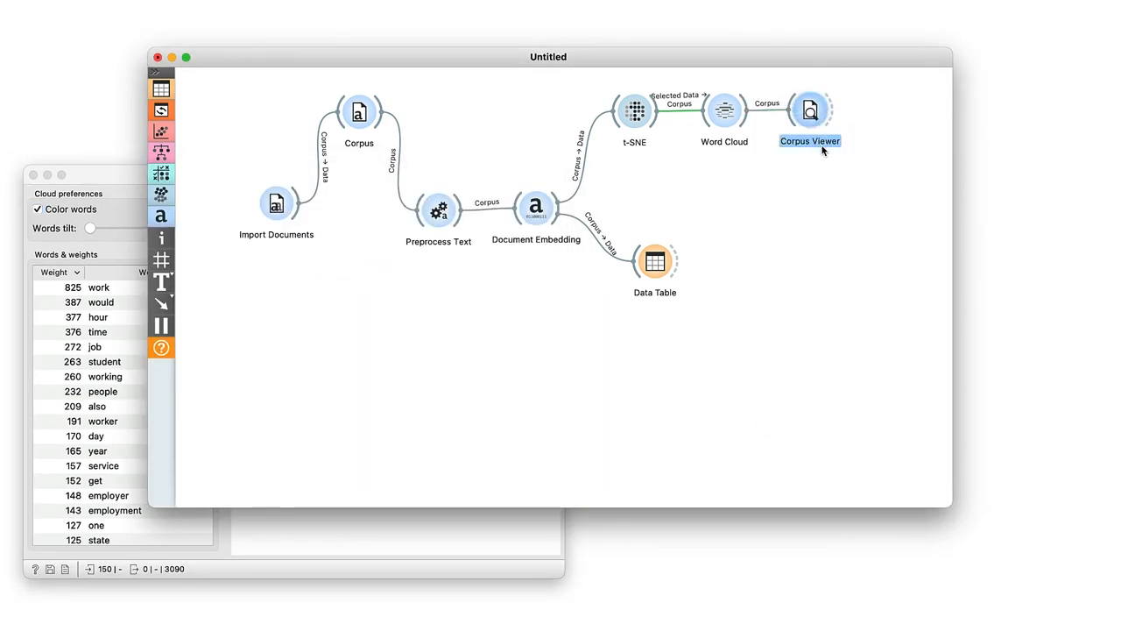
# View the 141 selected documents in Corpus Viewer and read individual working-hours proposals.
pyautogui.doubleClick(810, 109)
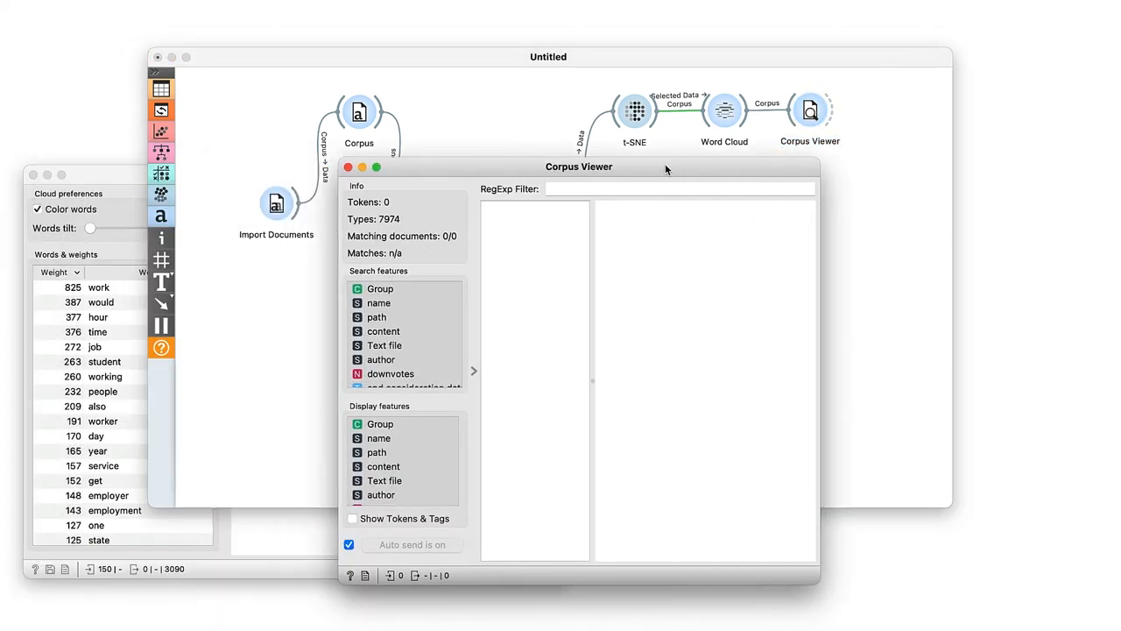
pyautogui.moveTo(578, 166); pyautogui.dragTo(776, 157)
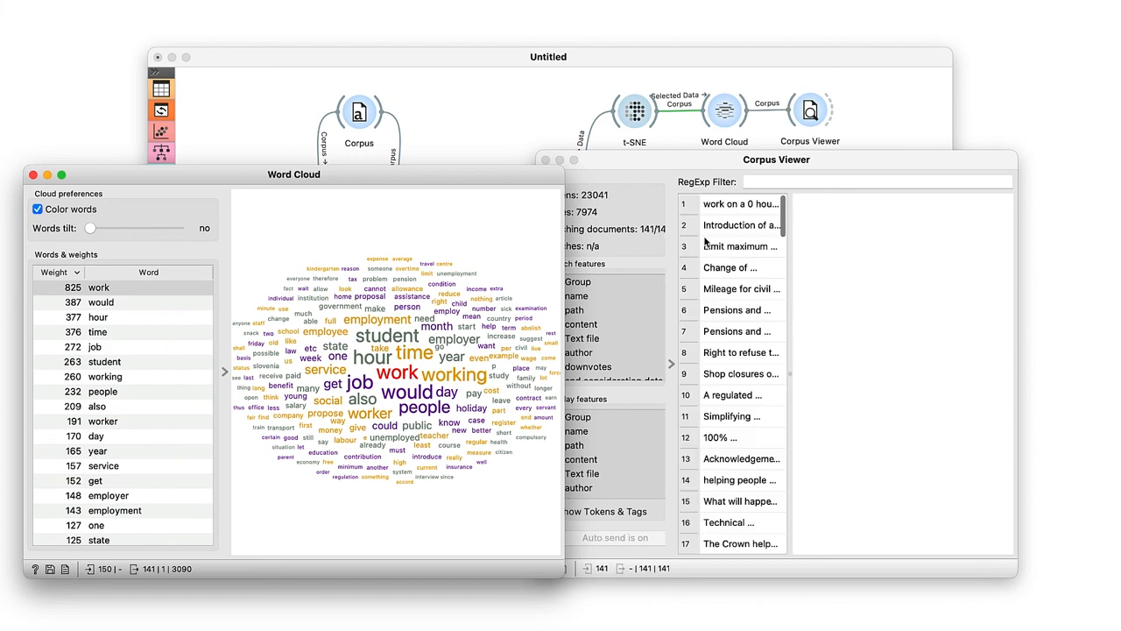
pyautogui.click(739, 224)
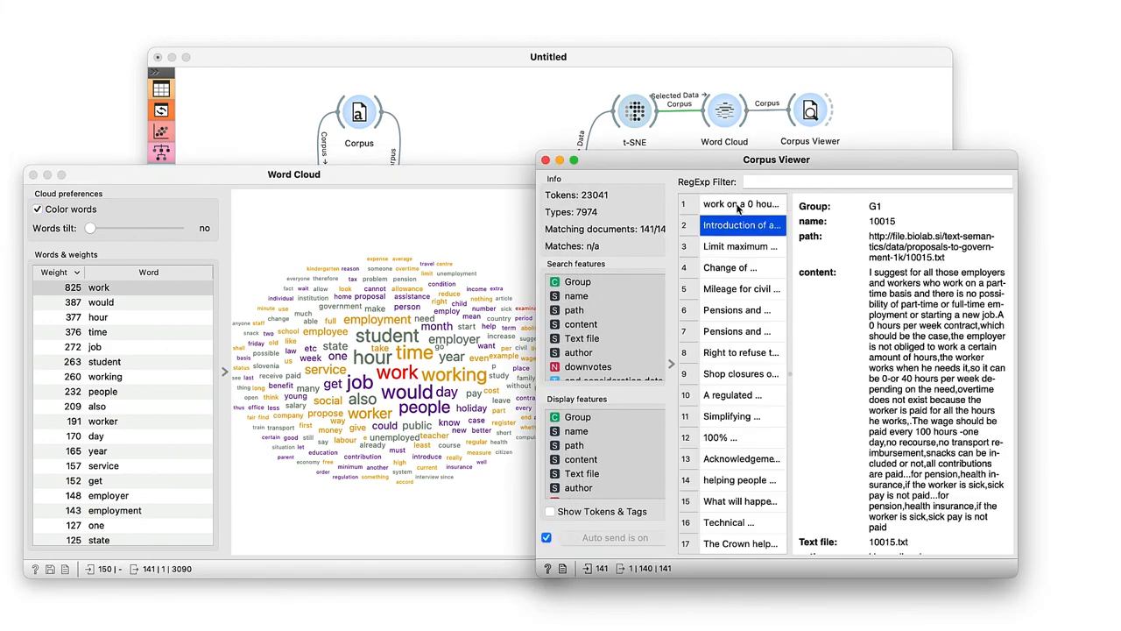
pyautogui.click(742, 246)
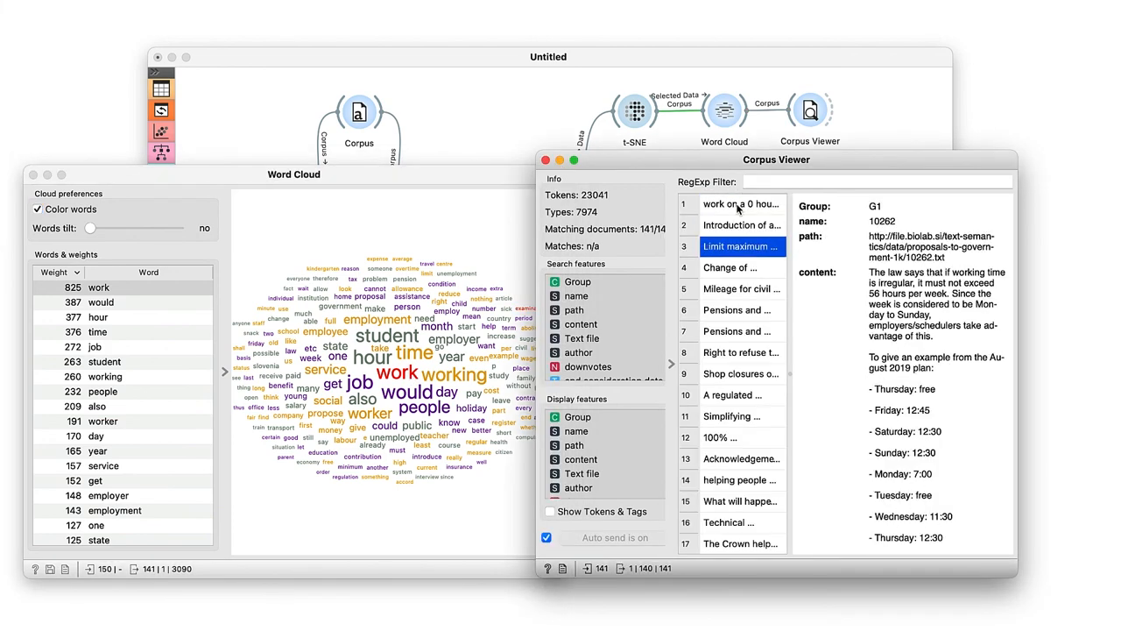